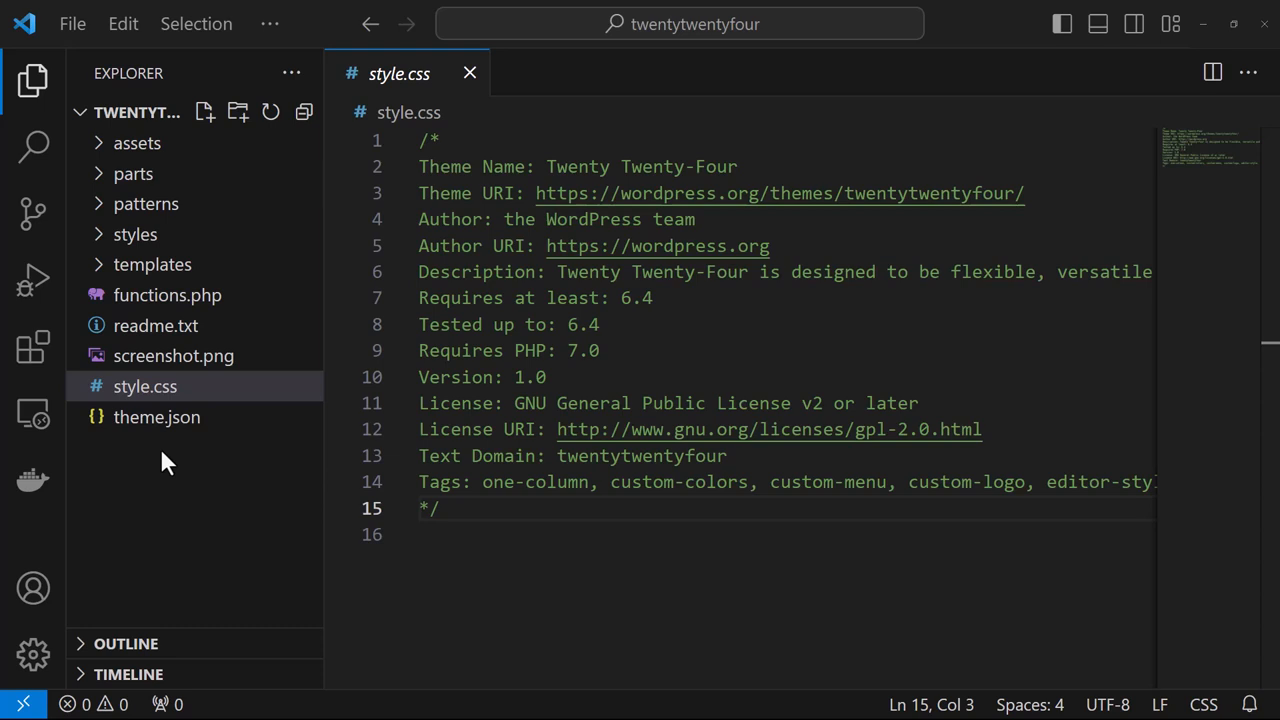
mouse_move(172, 356)
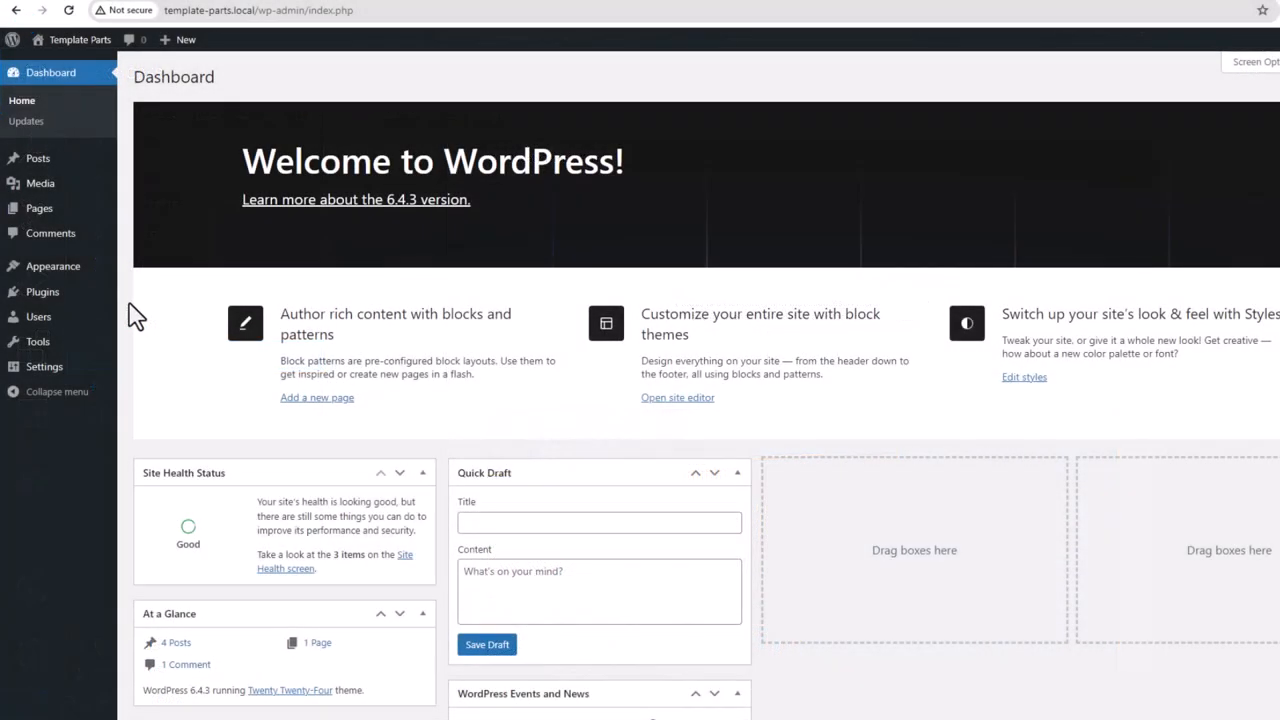
mouse_move(52, 264)
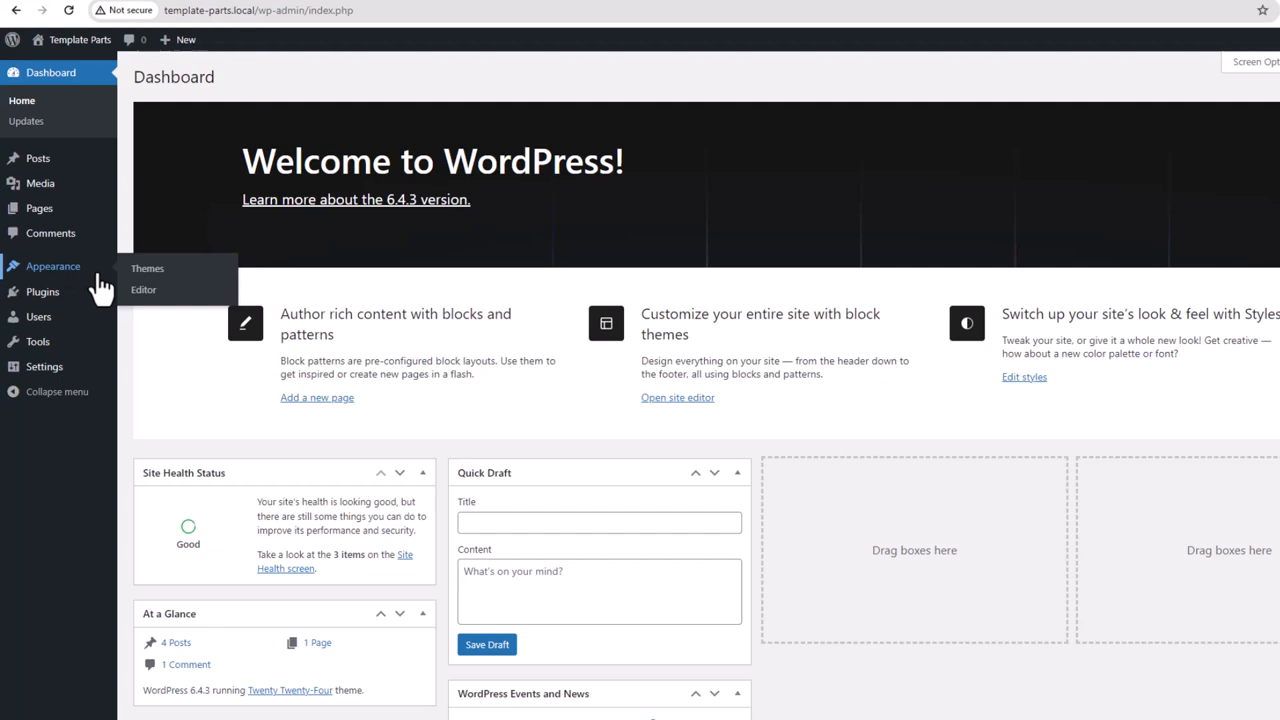
Show the Twenty Twenty-Four Theme Details from Appearance > Themes, with version, author, description and tags.
left_click(148, 268)
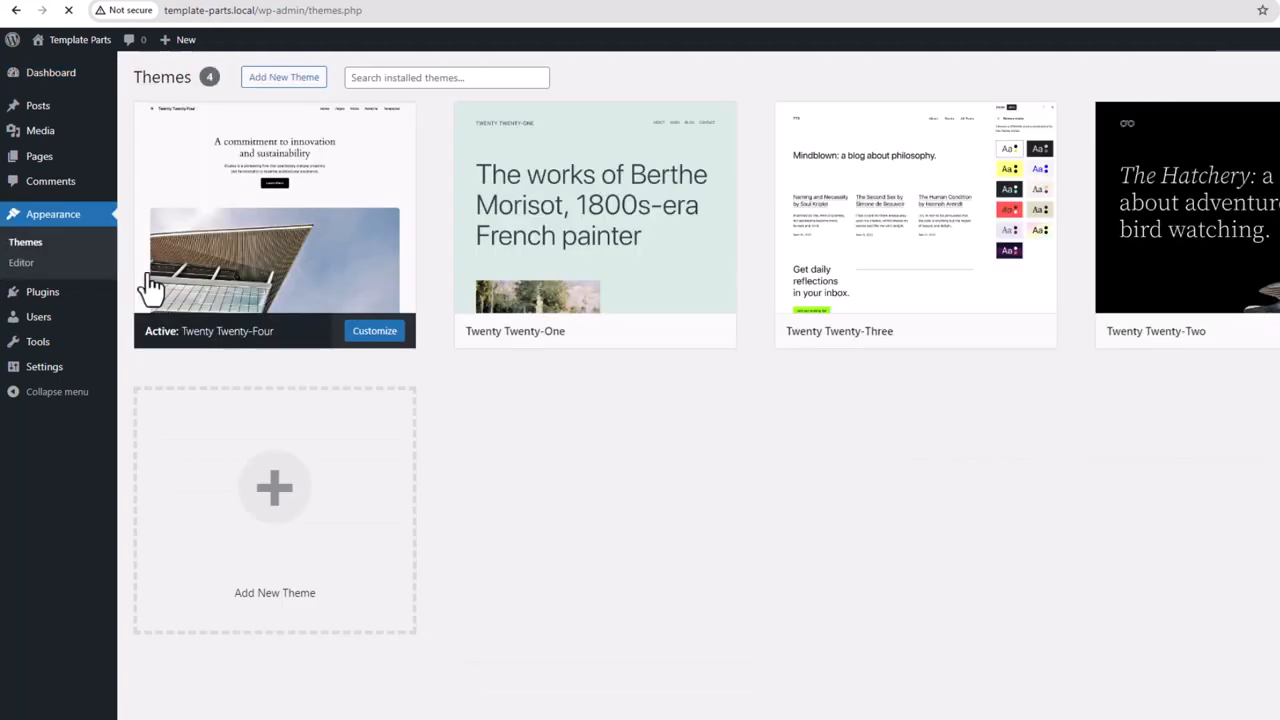
mouse_move(276, 230)
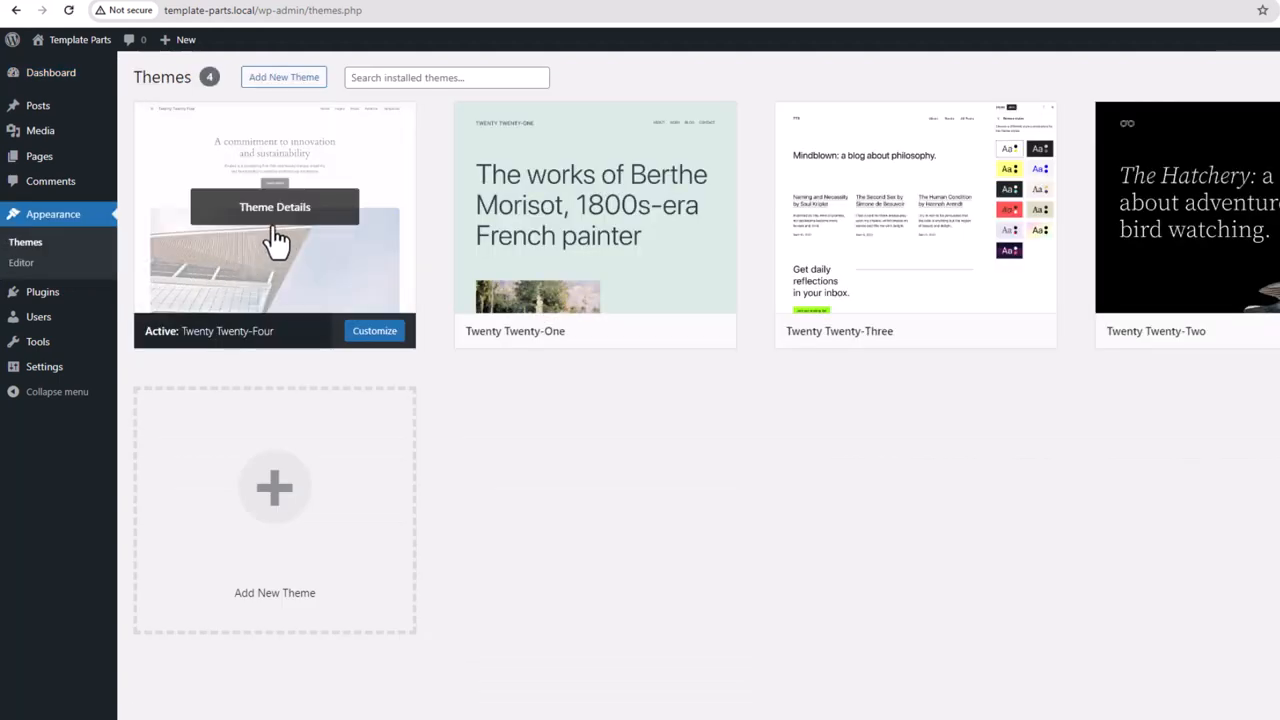
left_click(276, 206)
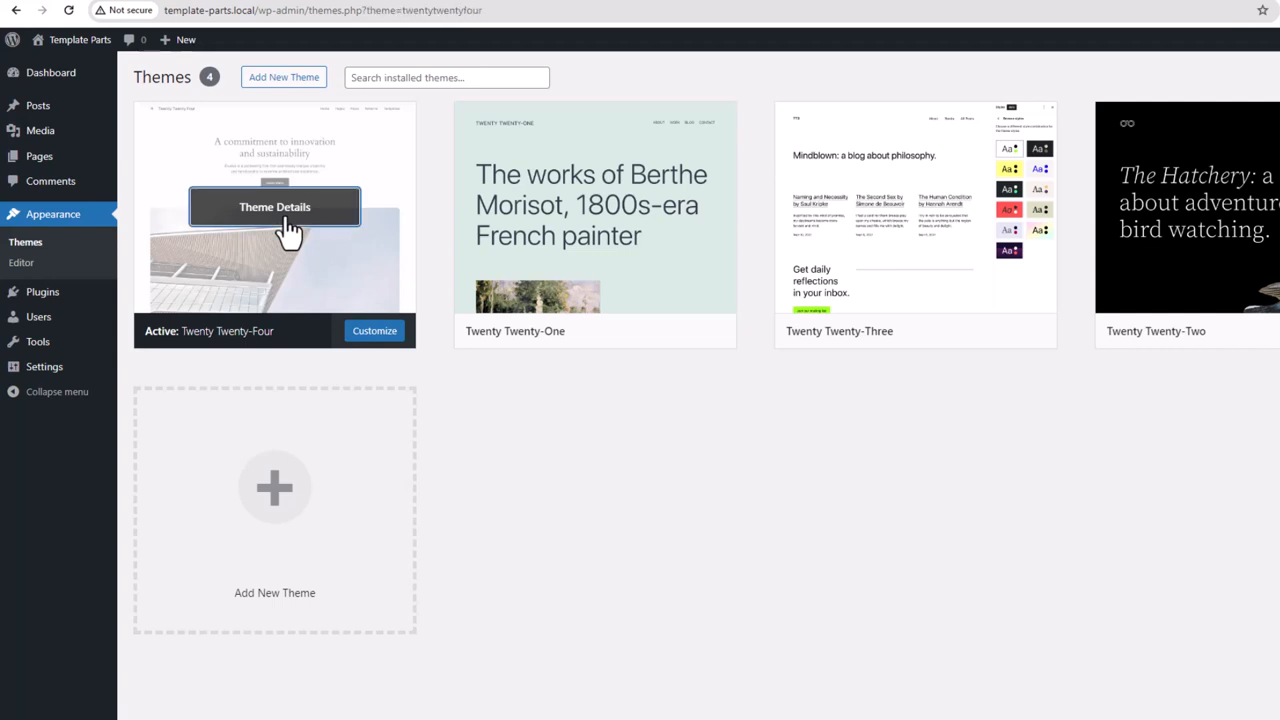
left_click(274, 206)
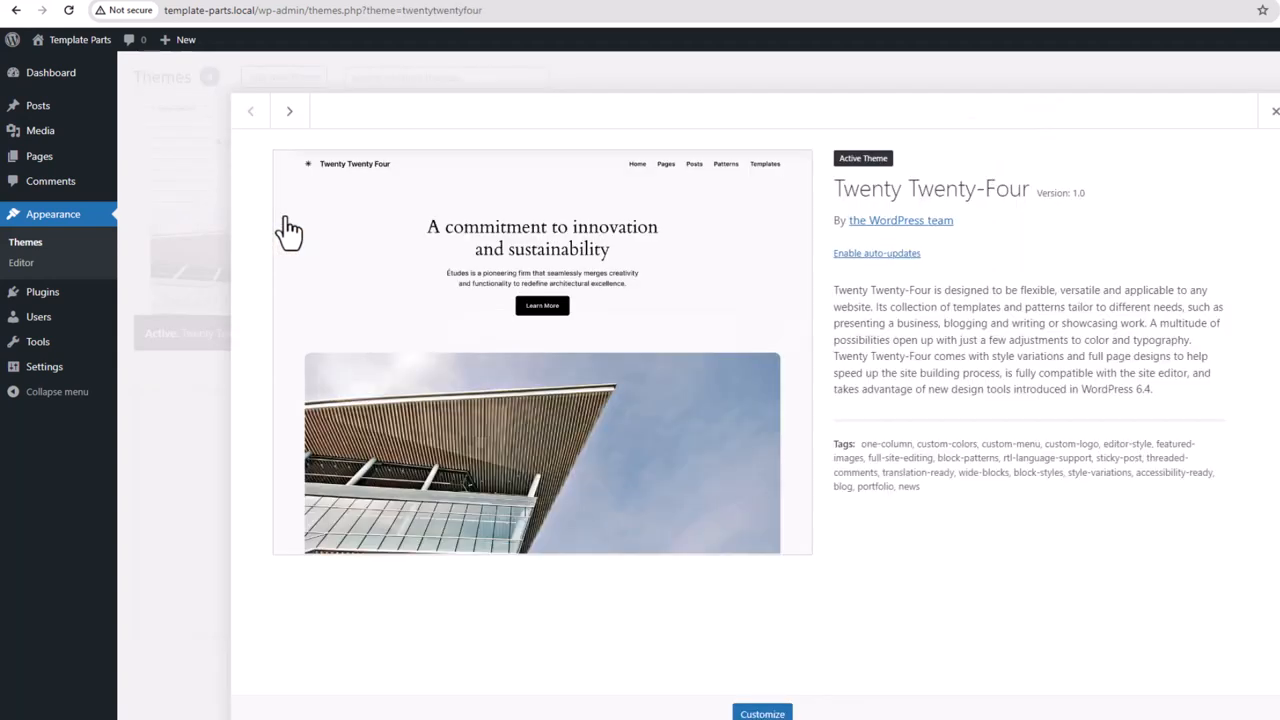